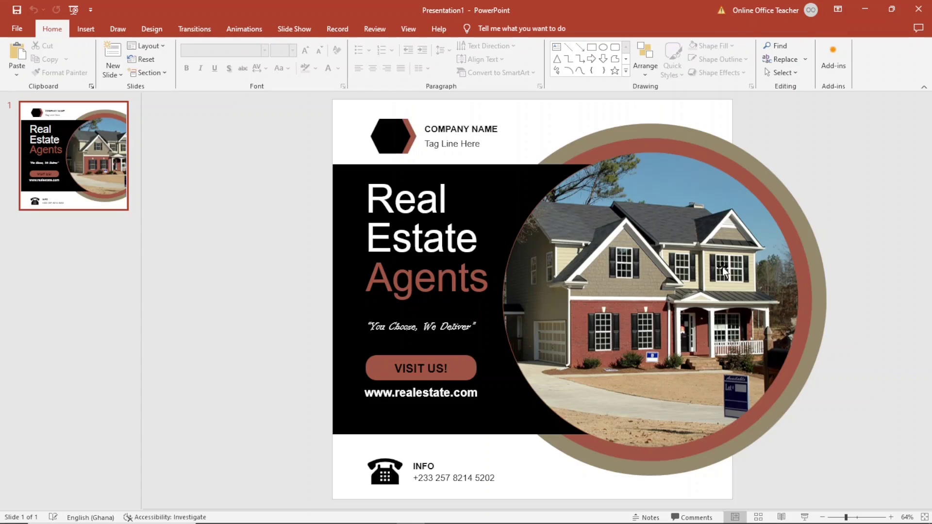
pyautogui.moveTo(712, 314)
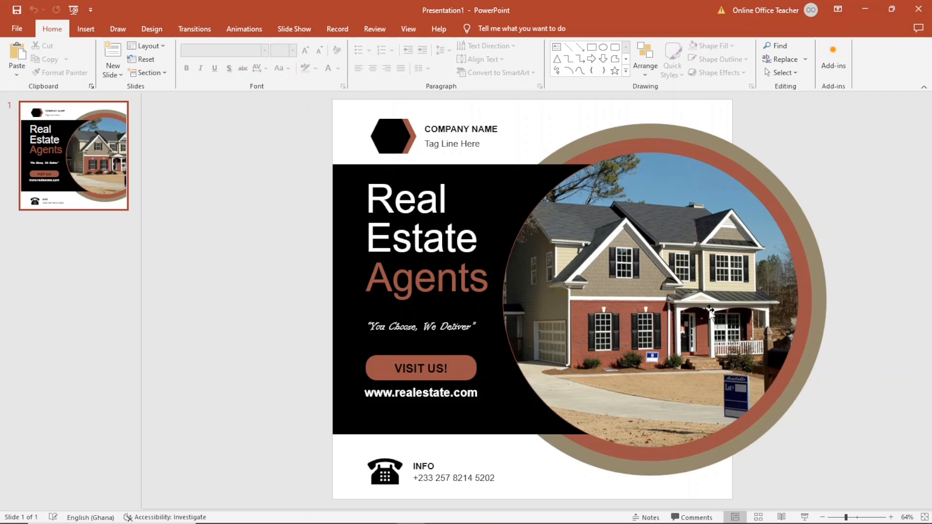
pyautogui.moveTo(586, 395)
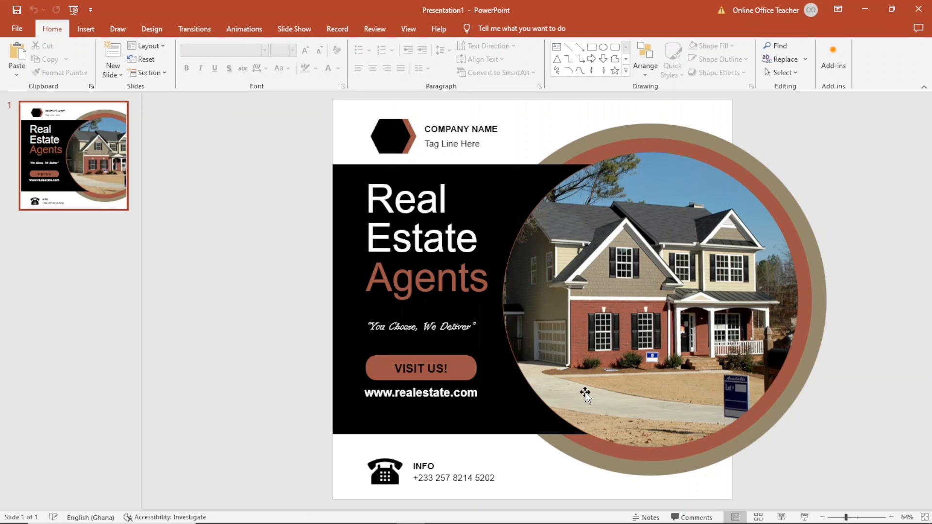
pyautogui.moveTo(606, 384)
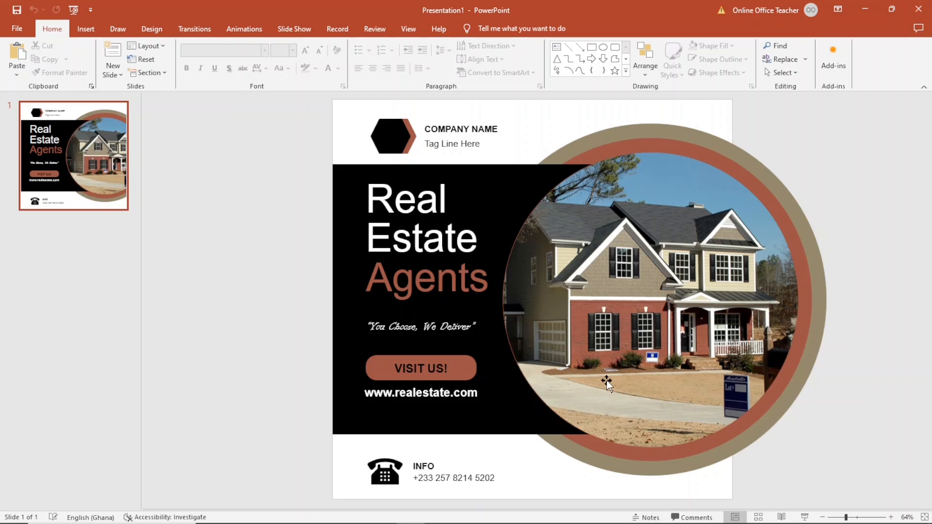
pyautogui.moveTo(632, 319)
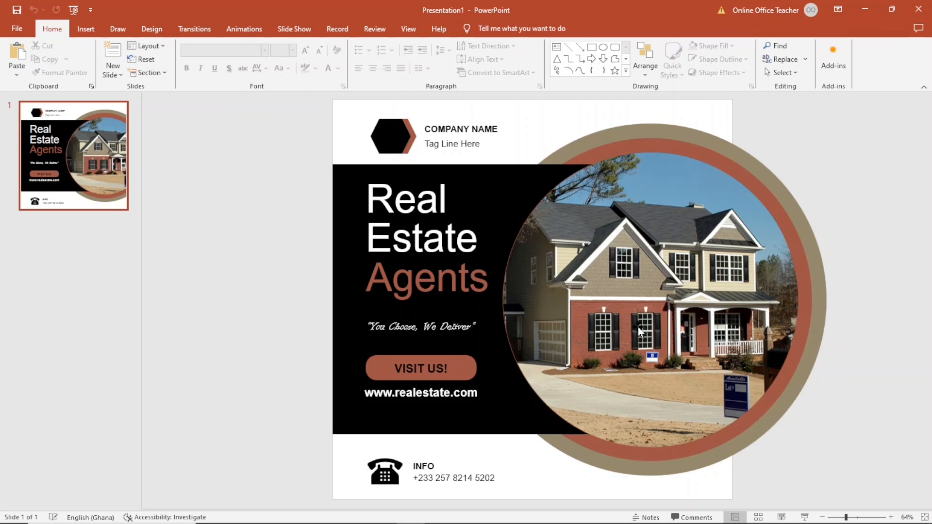
pyautogui.moveTo(650, 356)
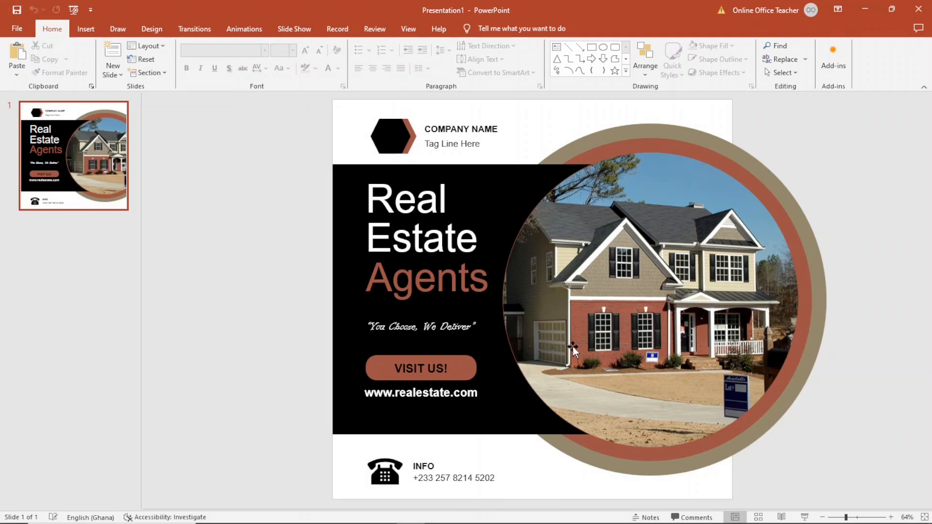
pyautogui.moveTo(600, 332)
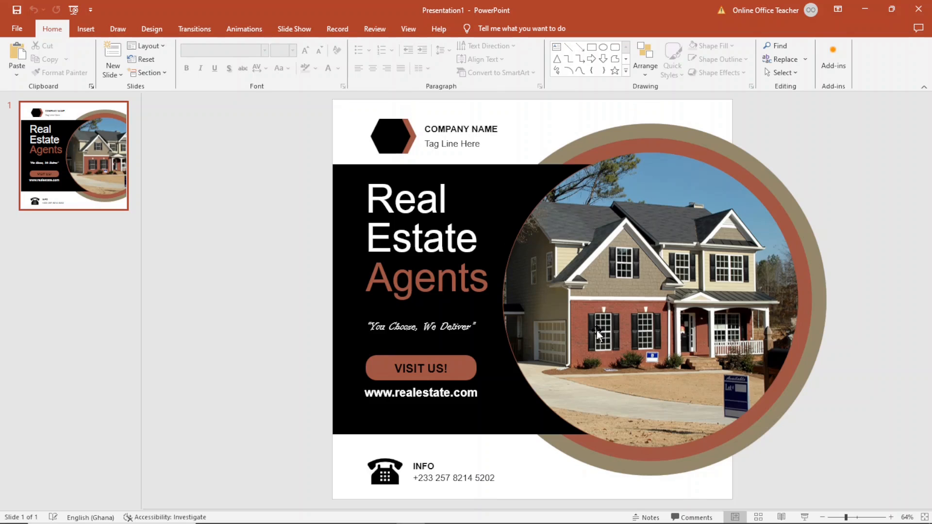
pyautogui.moveTo(518, 367)
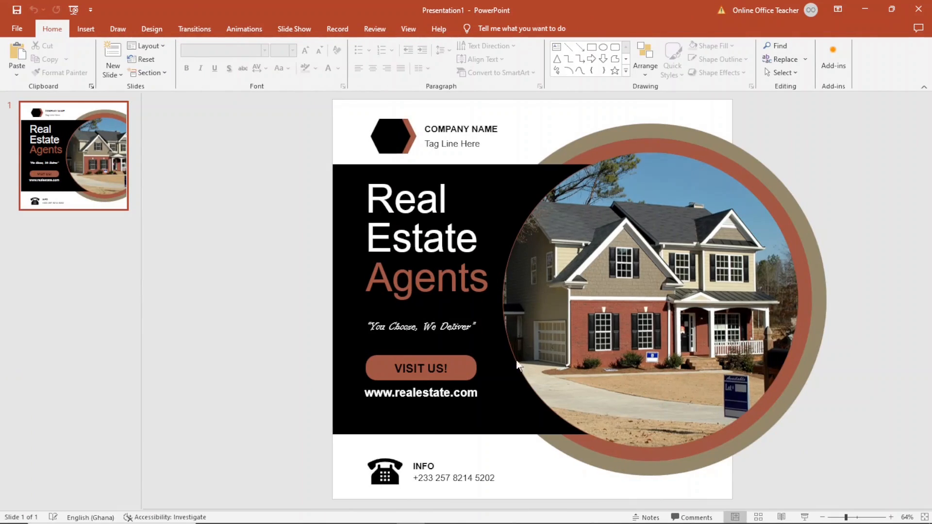
pyautogui.moveTo(410, 343)
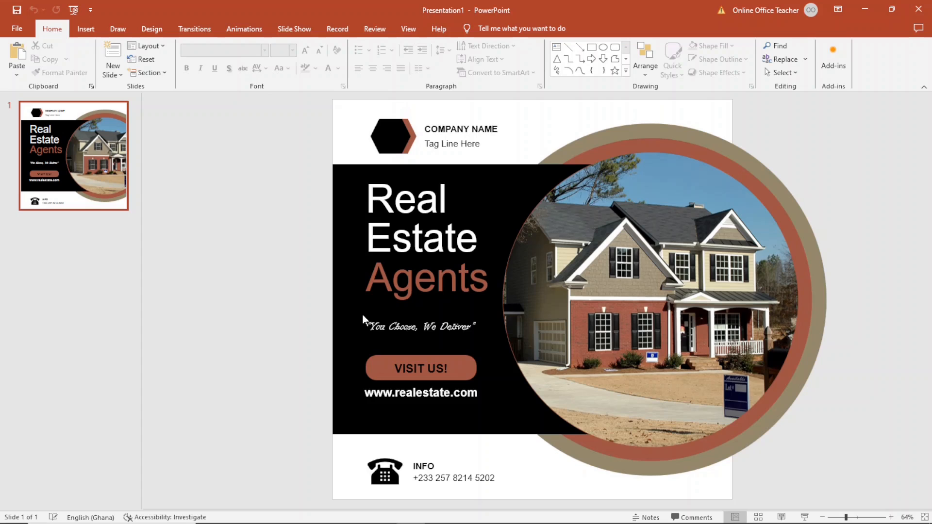
pyautogui.moveTo(100, 234)
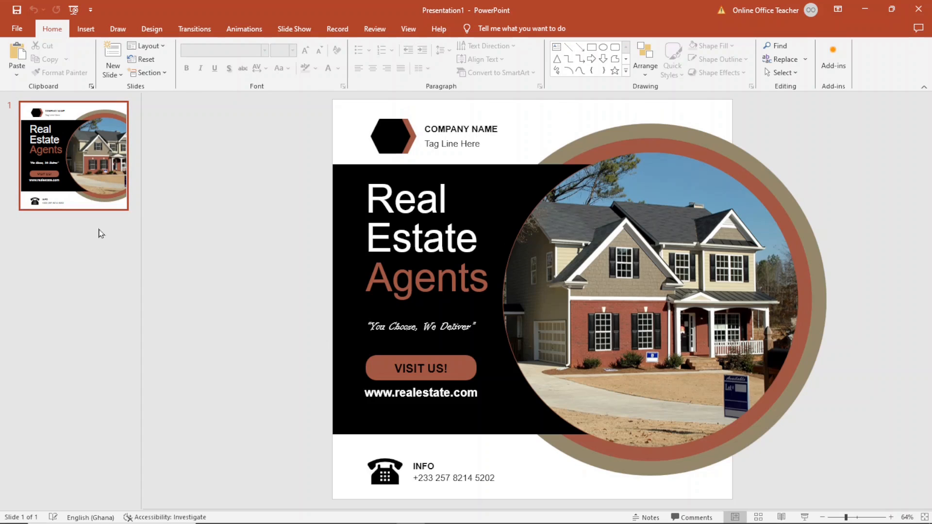
pyautogui.moveTo(248, 188)
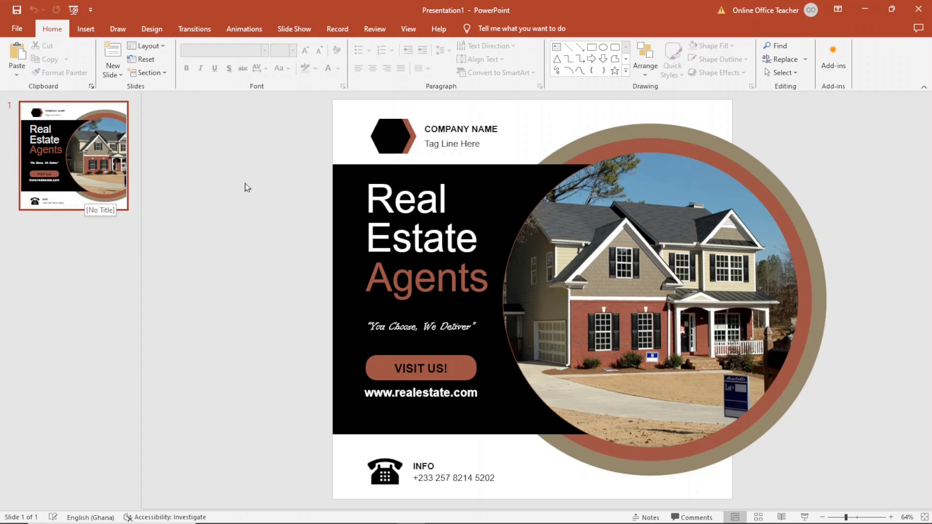
pyautogui.moveTo(68, 156)
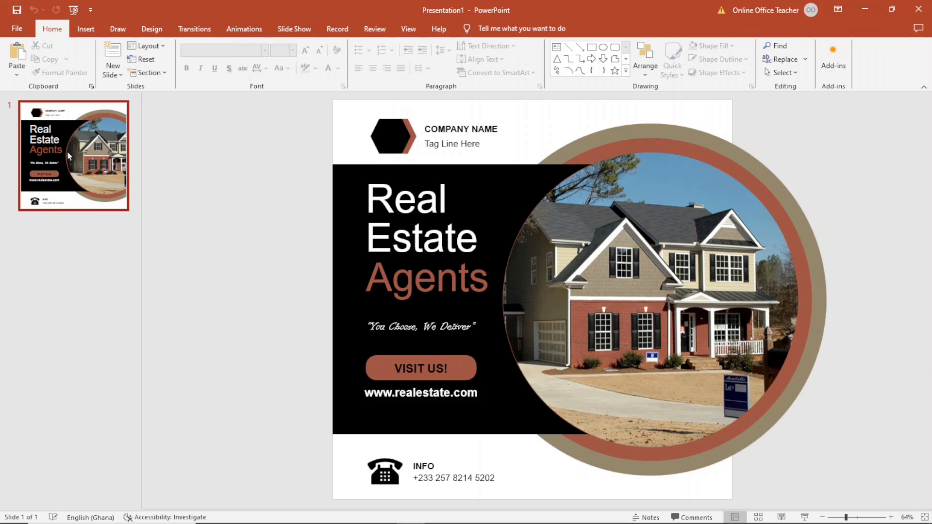
# Go to Save As in the backstage view for the finished poster presentation.
pyautogui.click(17, 28)
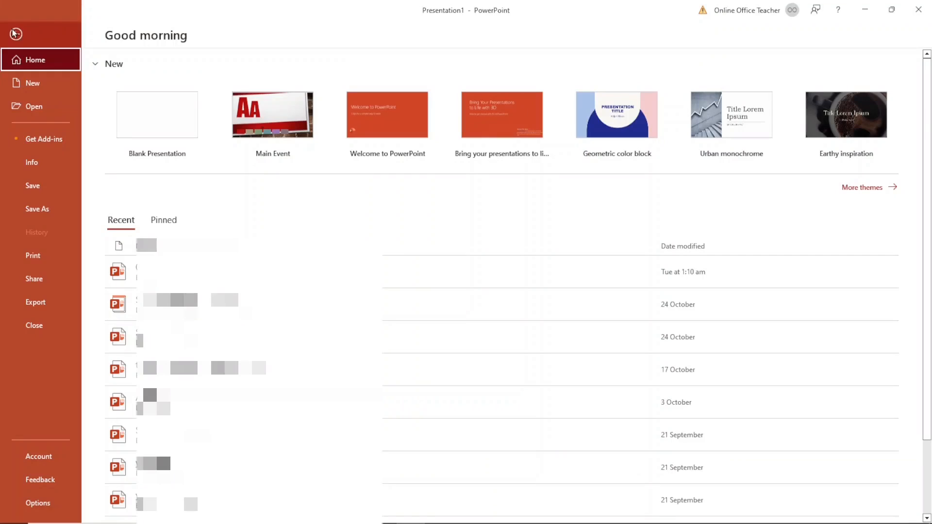
pyautogui.click(37, 209)
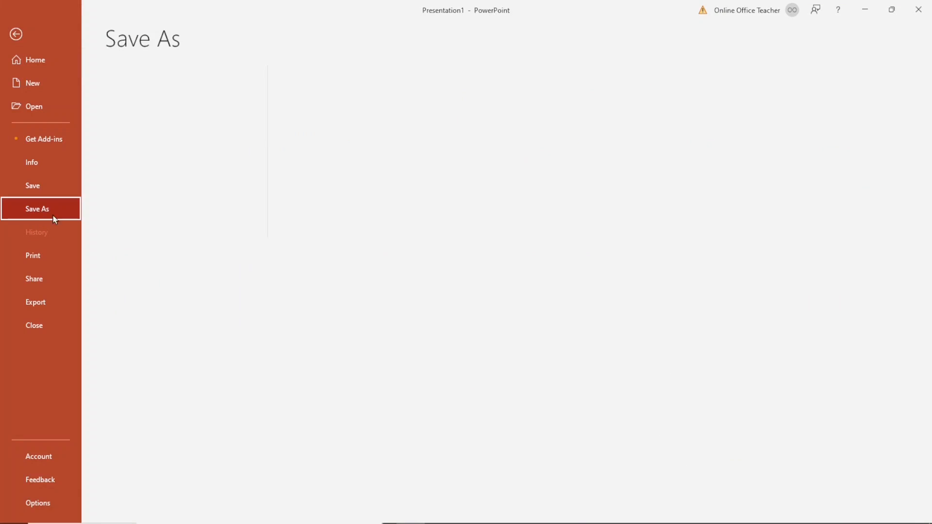
# Name the file 'Real estate template' in the Documents save dialog.
pyautogui.click(37, 209)
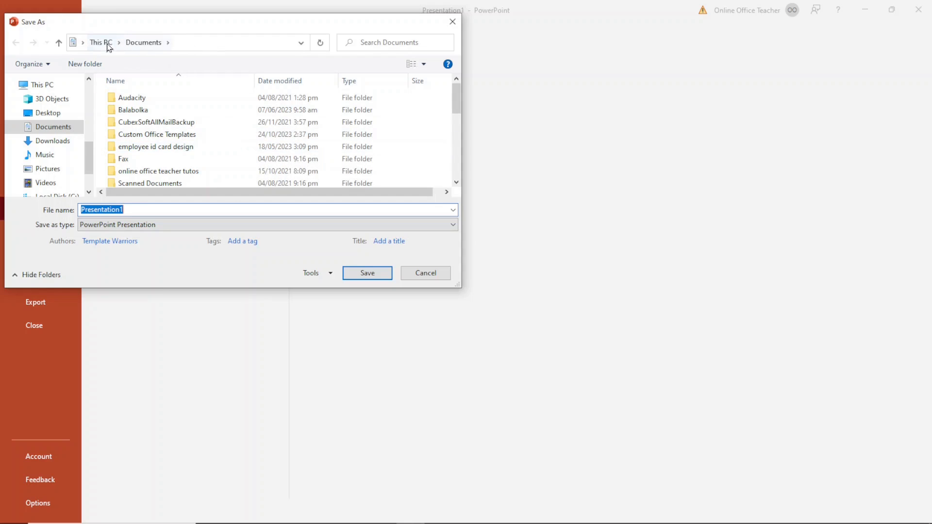
pyautogui.moveTo(129, 52)
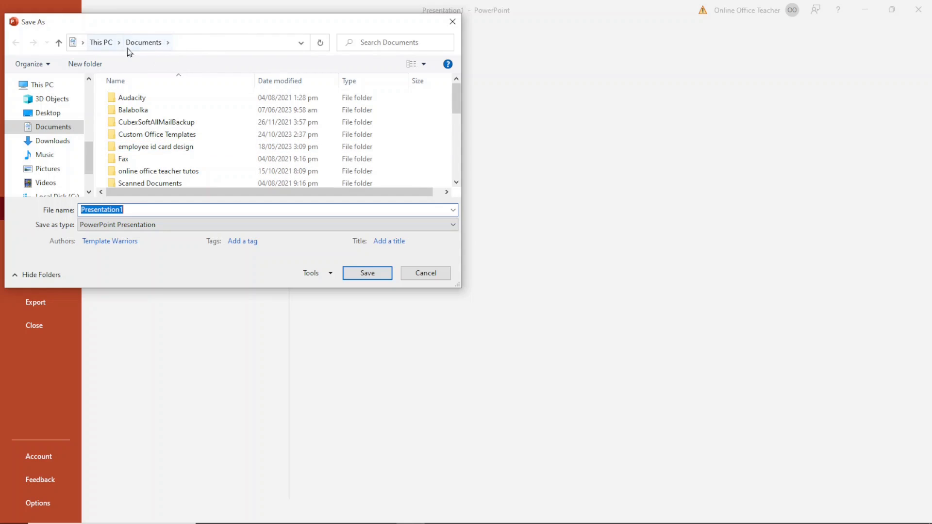
pyautogui.moveTo(52, 217)
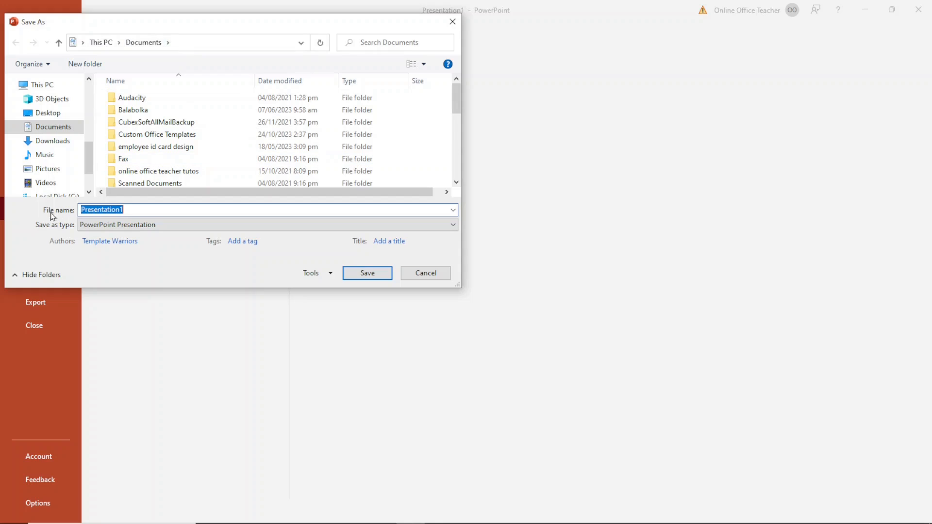
pyautogui.moveTo(140, 206)
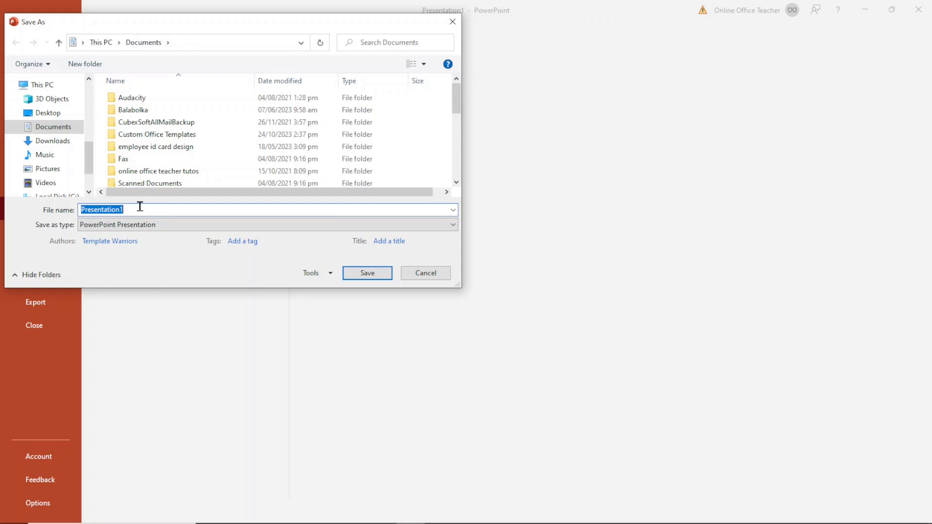
pyautogui.write('Real estate template')
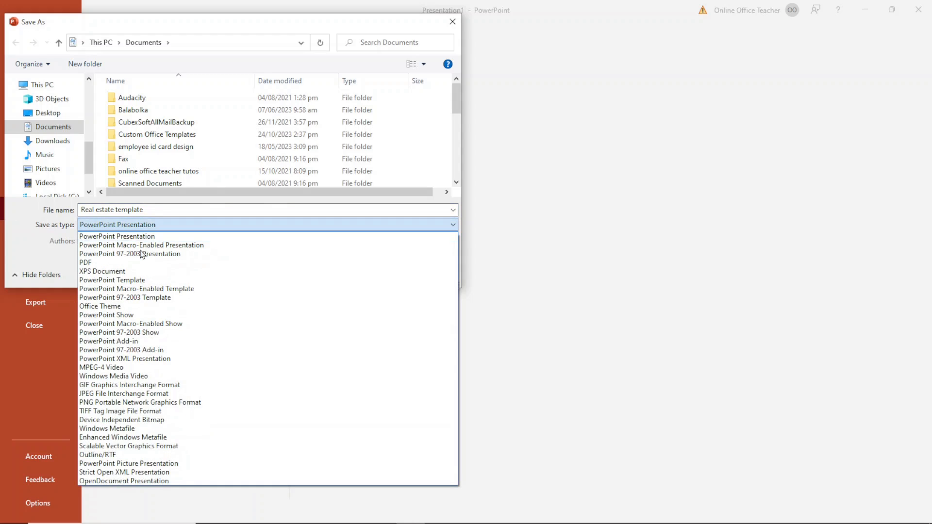
# Save 'Real estate template' as a PowerPoint Template in the Custom Office Templates folder.
pyautogui.click(112, 280)
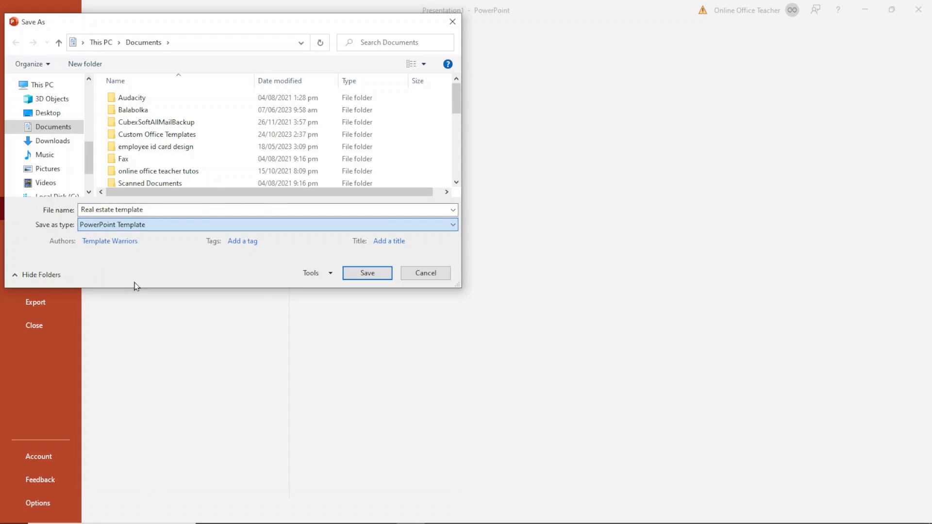
pyautogui.doubleClick(157, 134)
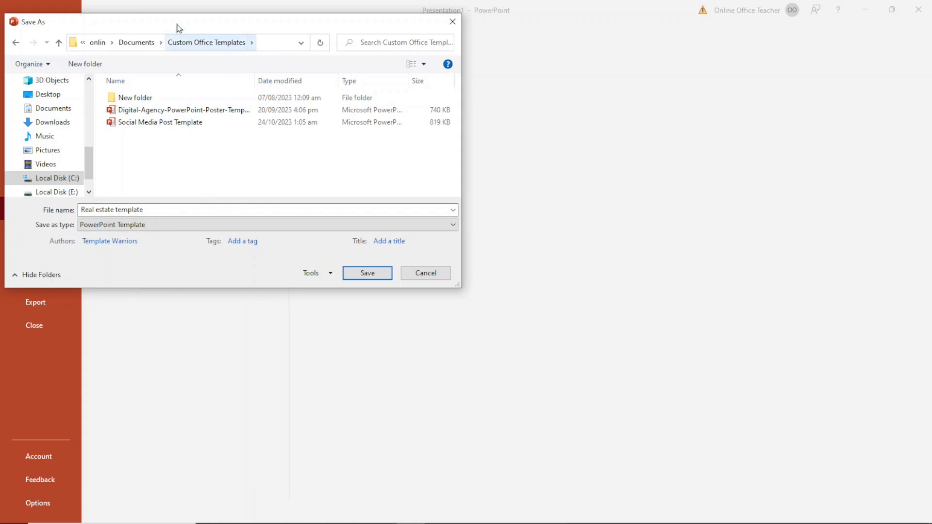
pyautogui.moveTo(134, 31)
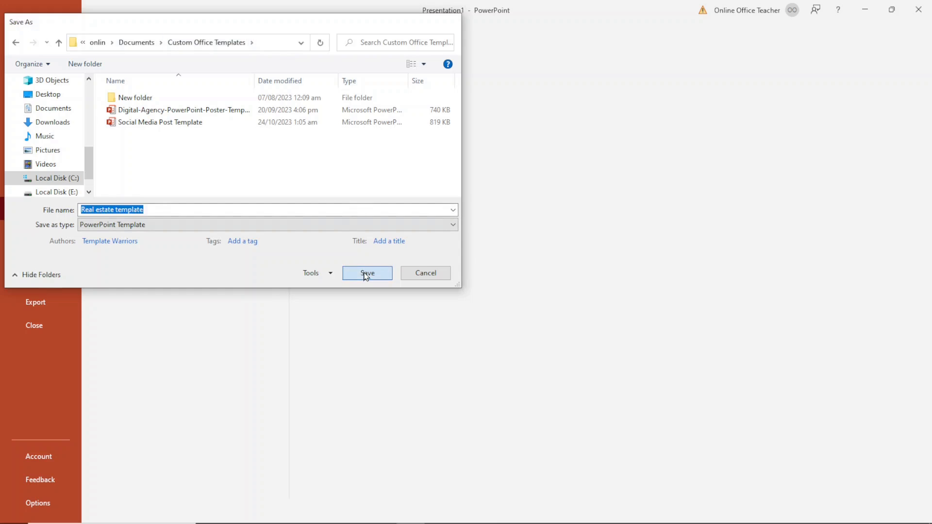
pyautogui.click(367, 273)
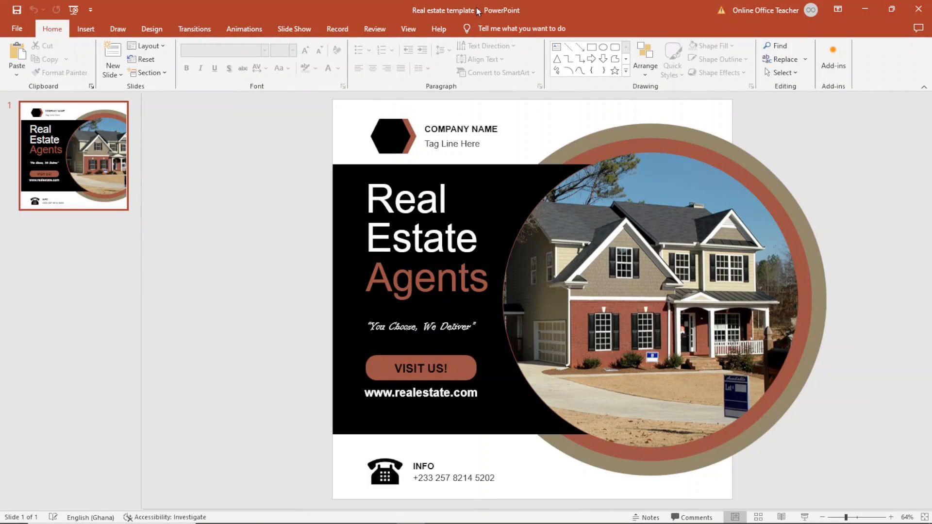
pyautogui.moveTo(824, 114)
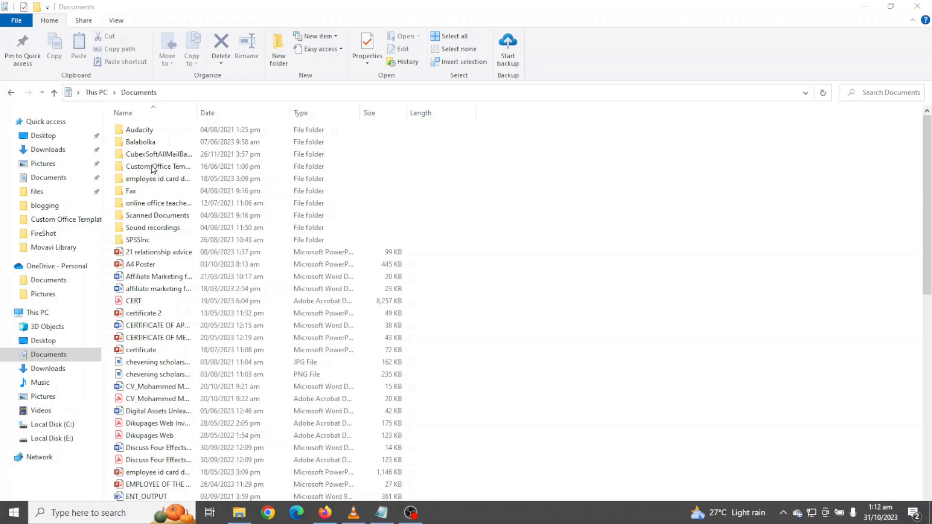
# Start a new untitled presentation from 'Real estate template' in Custom Office Templates.
pyautogui.doubleClick(157, 166)
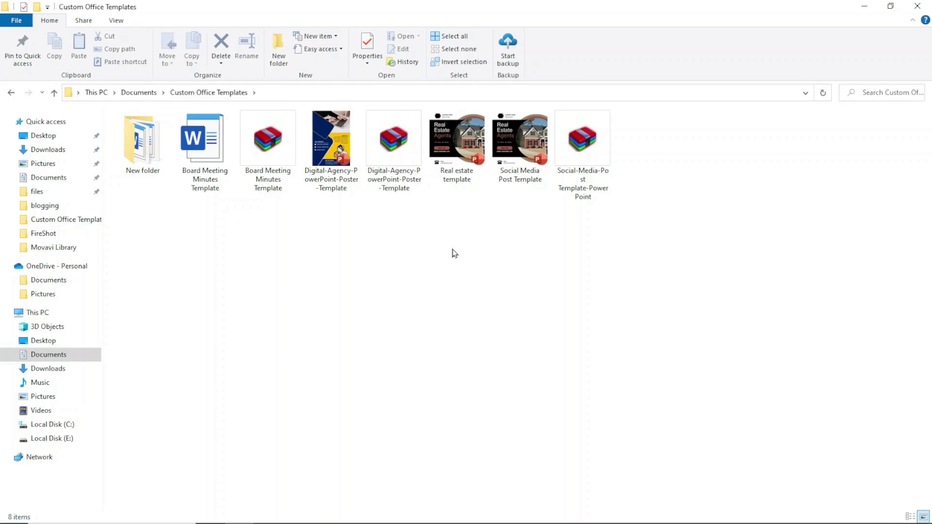
pyautogui.moveTo(456, 136)
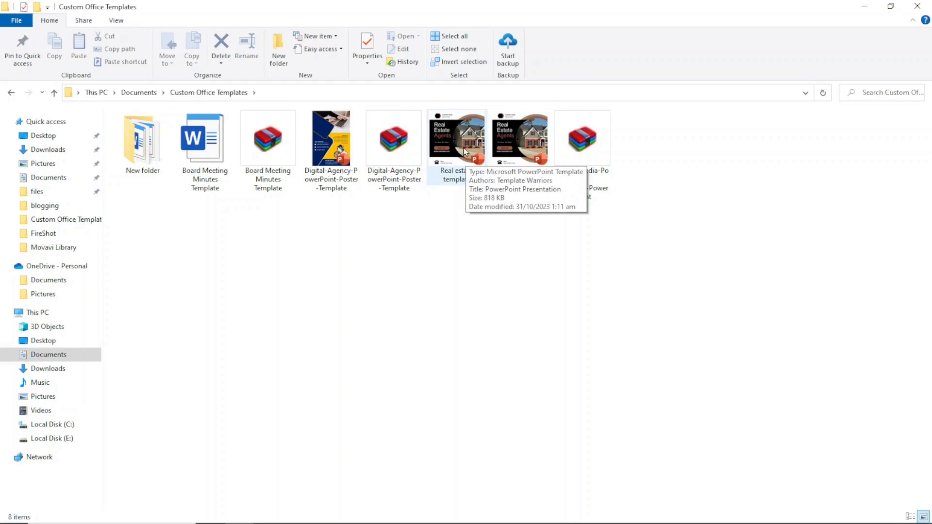
pyautogui.moveTo(458, 124)
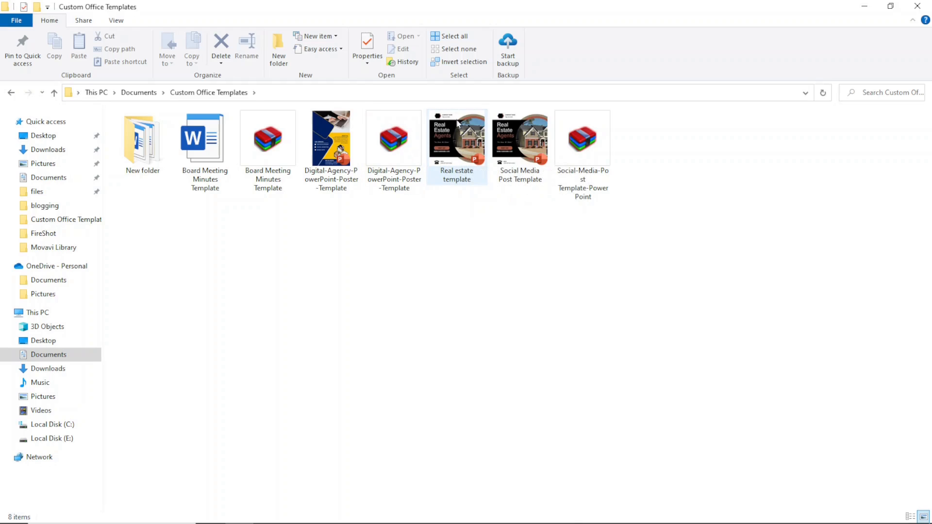
pyautogui.moveTo(453, 137)
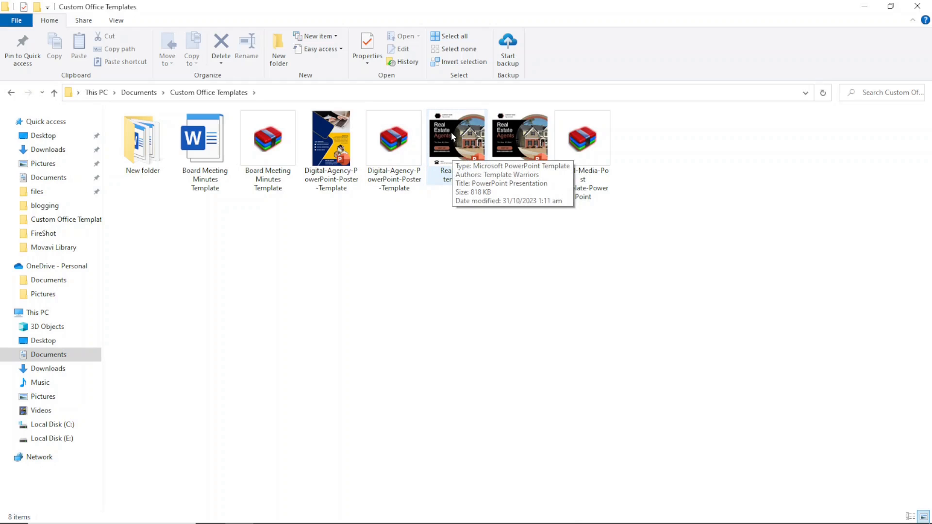
pyautogui.doubleClick(456, 137)
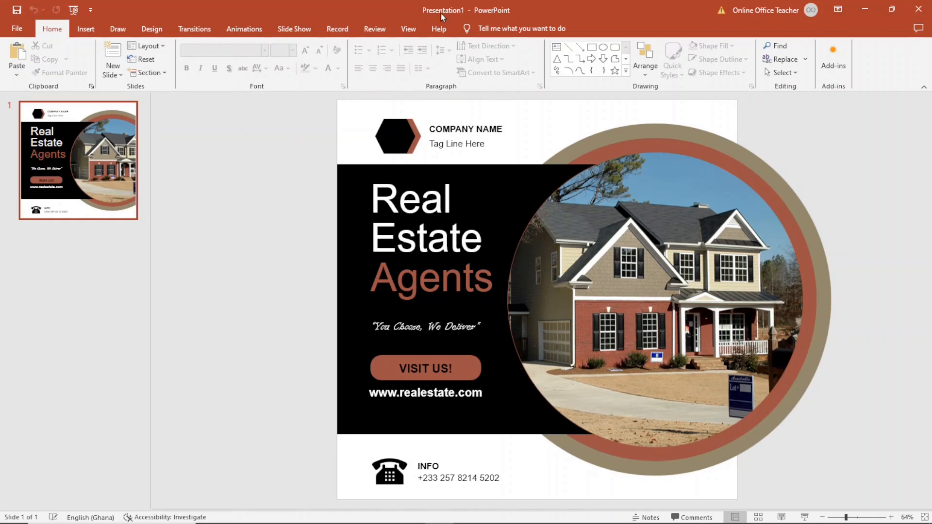
pyautogui.moveTo(450, 355)
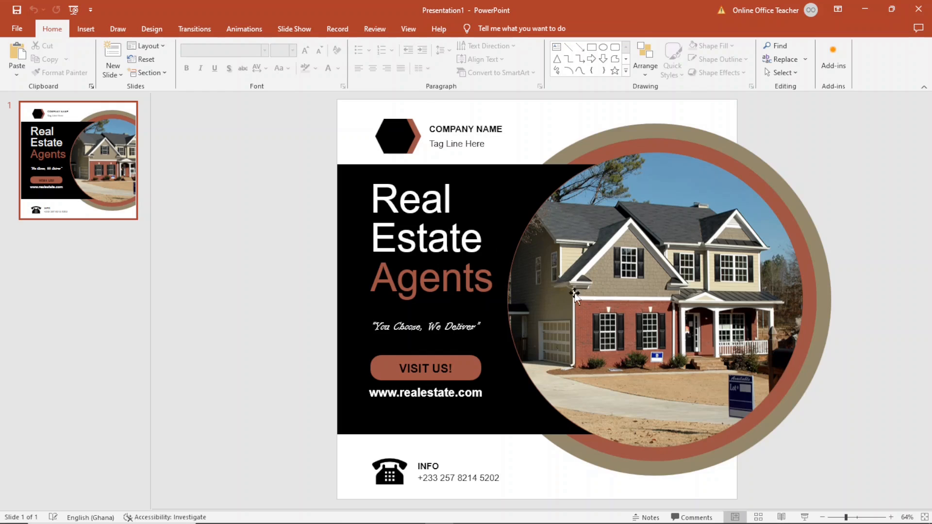
pyautogui.moveTo(564, 264)
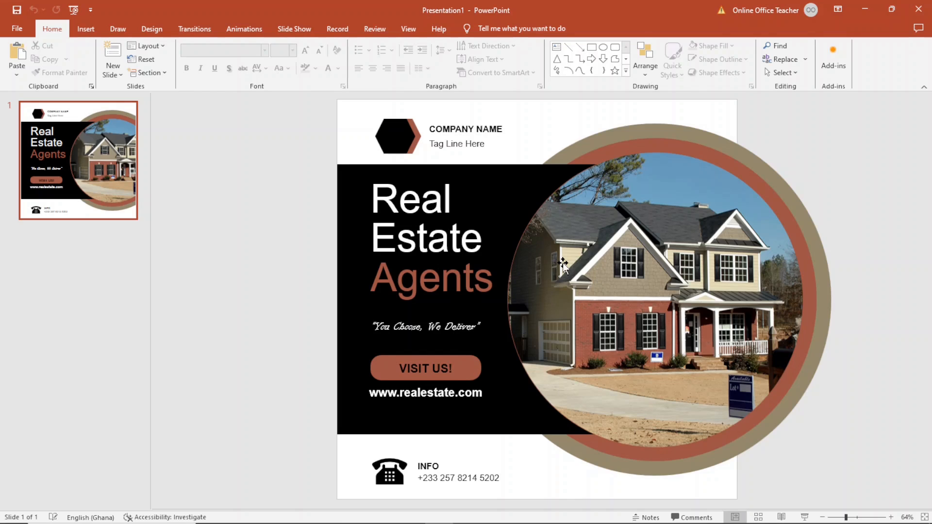
pyautogui.moveTo(396, 320)
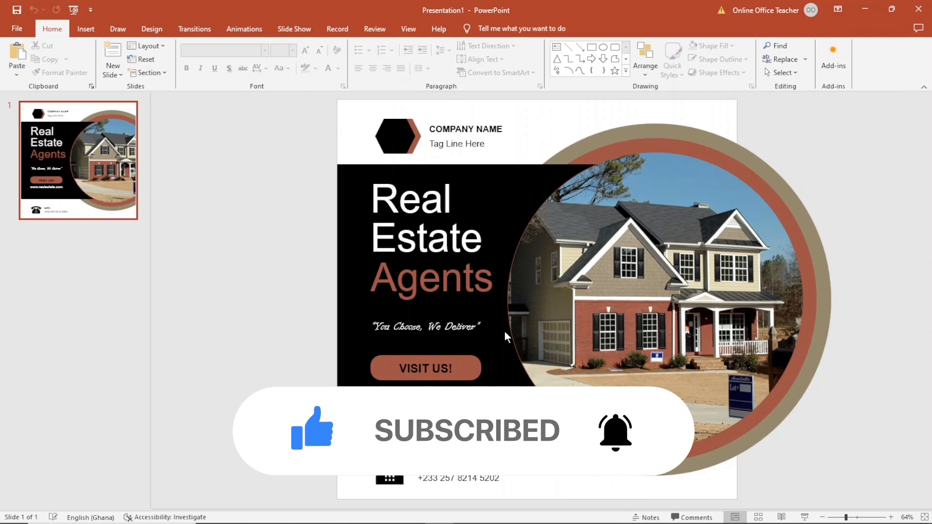
pyautogui.moveTo(439, 271)
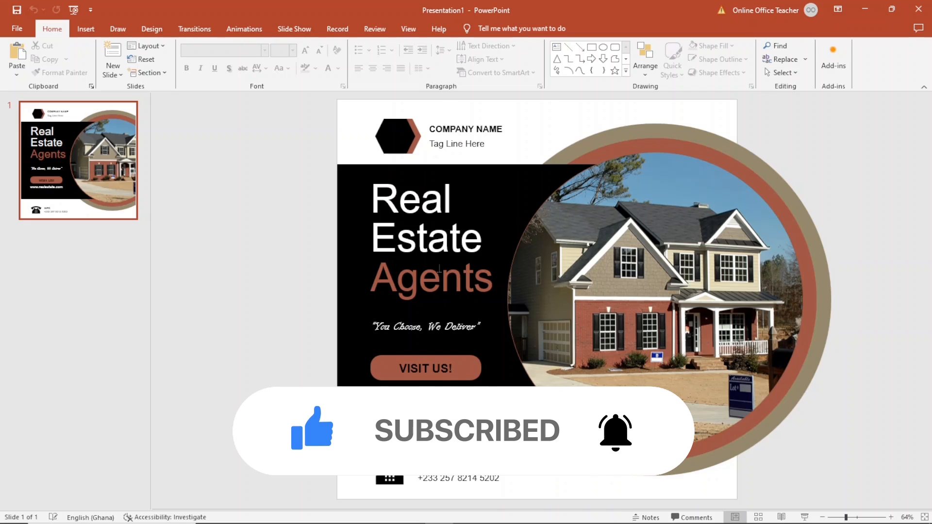